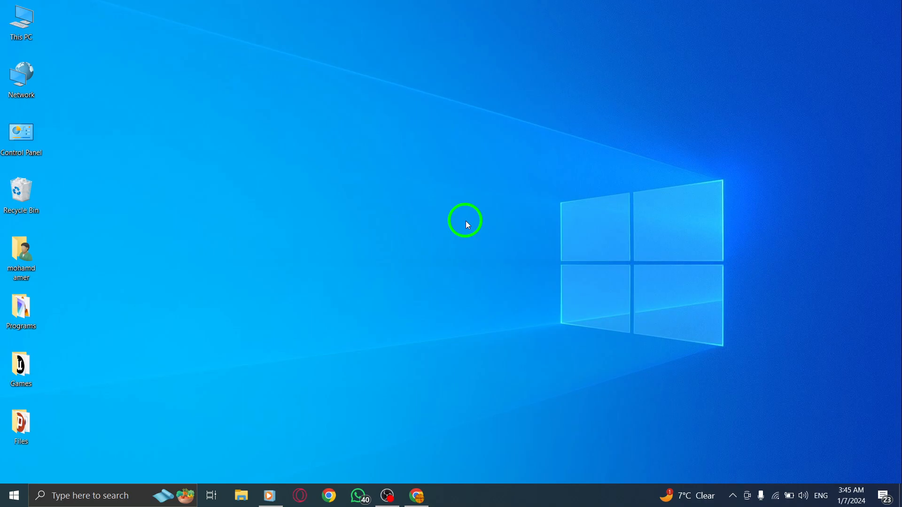
mouse_move(476, 225)
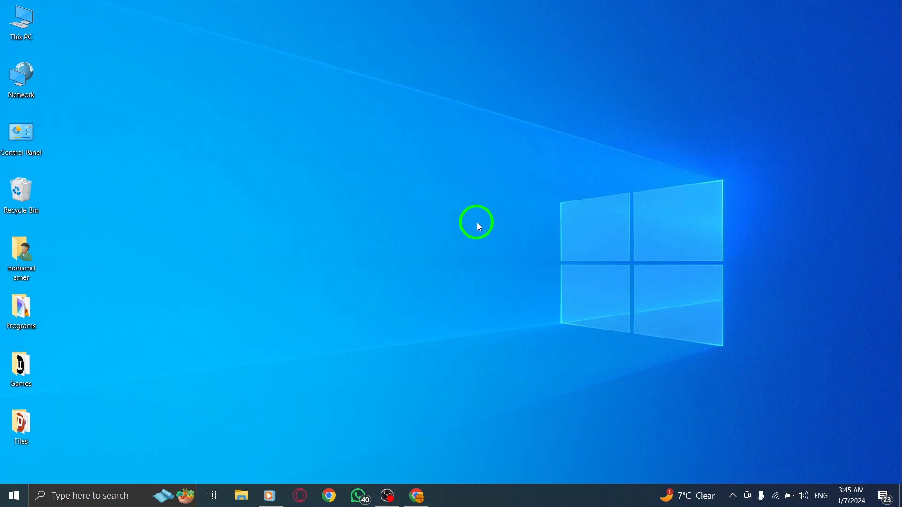
- Bring up the Chrome window showing the Gmail Primary inbox
left_click(416, 495)
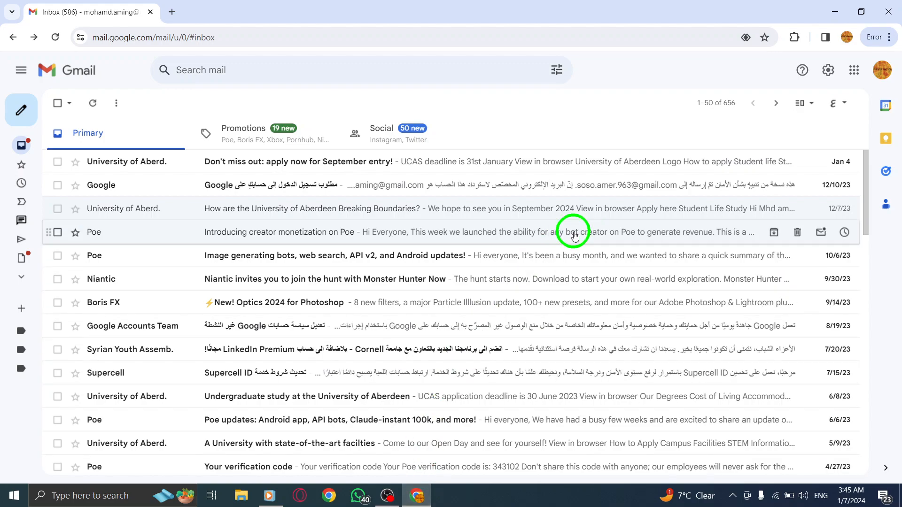
left_click(827, 70)
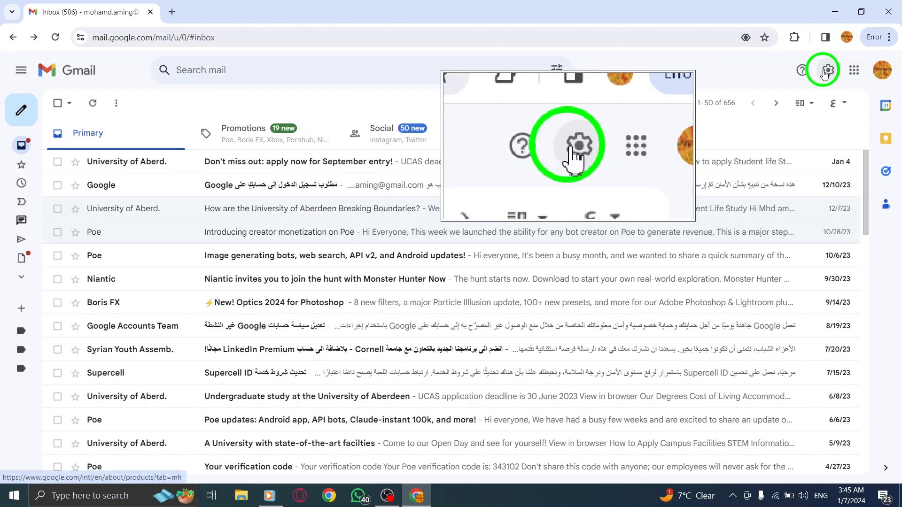
- Go from Quick settings to the full Gmail Settings page via 'See all settings'
left_click(823, 70)
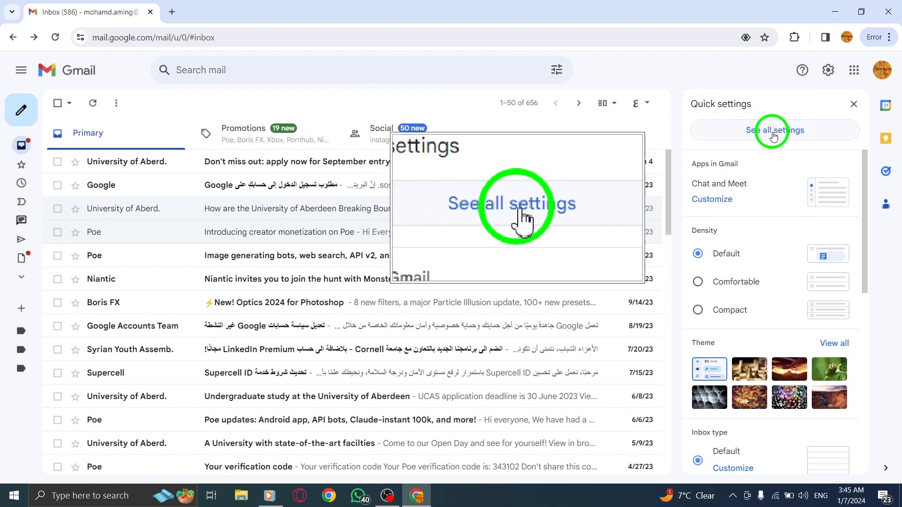
left_click(773, 130)
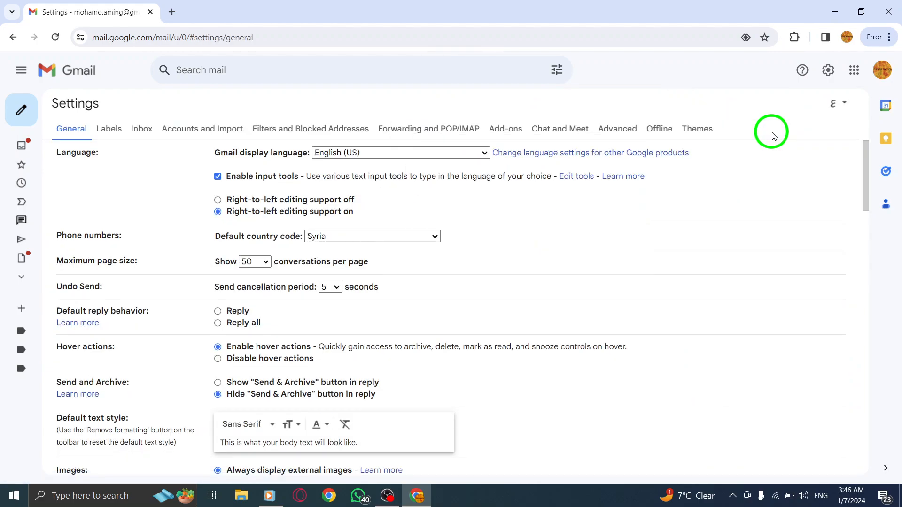
mouse_move(164, 143)
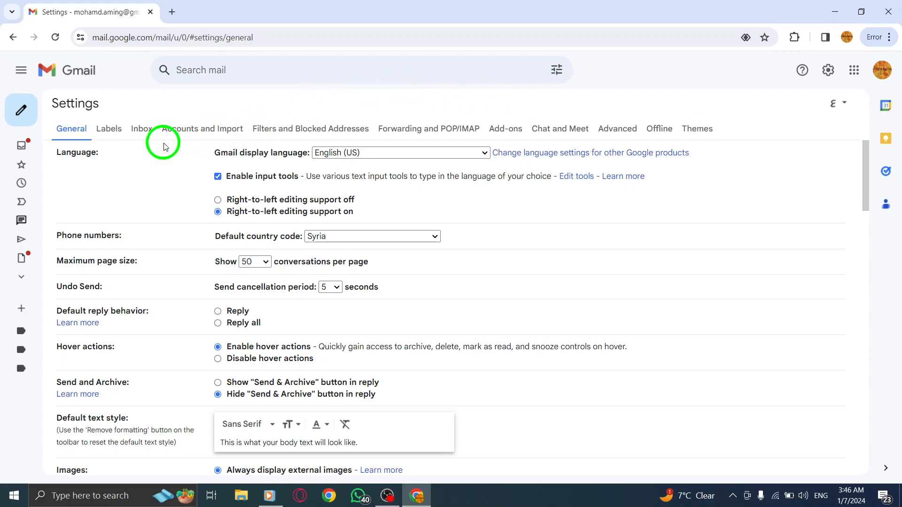
mouse_move(299, 129)
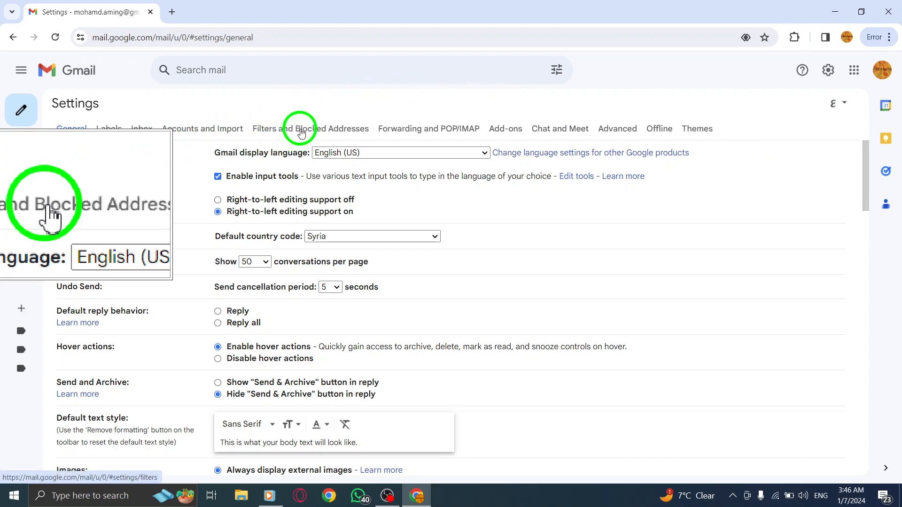
- Switch Settings to the Filters and Blocked Addresses tab, showing no blocked addresses
left_click(310, 129)
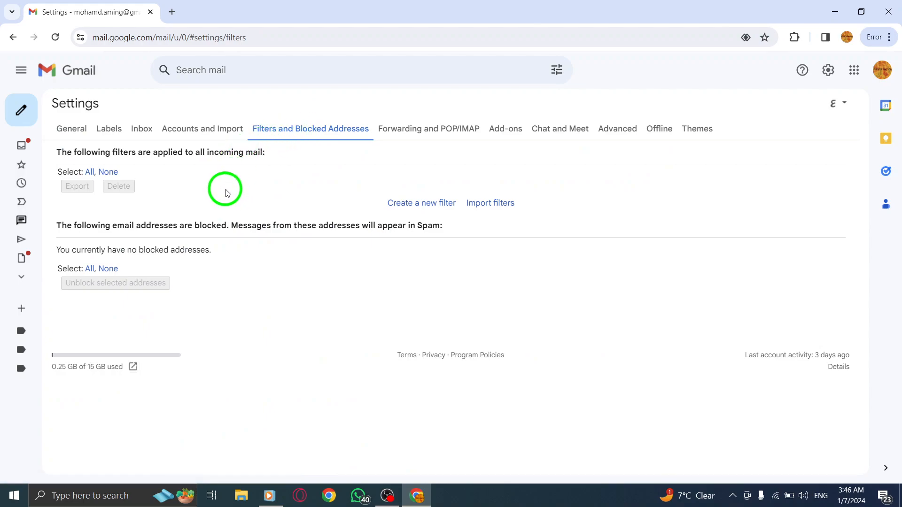
mouse_move(146, 229)
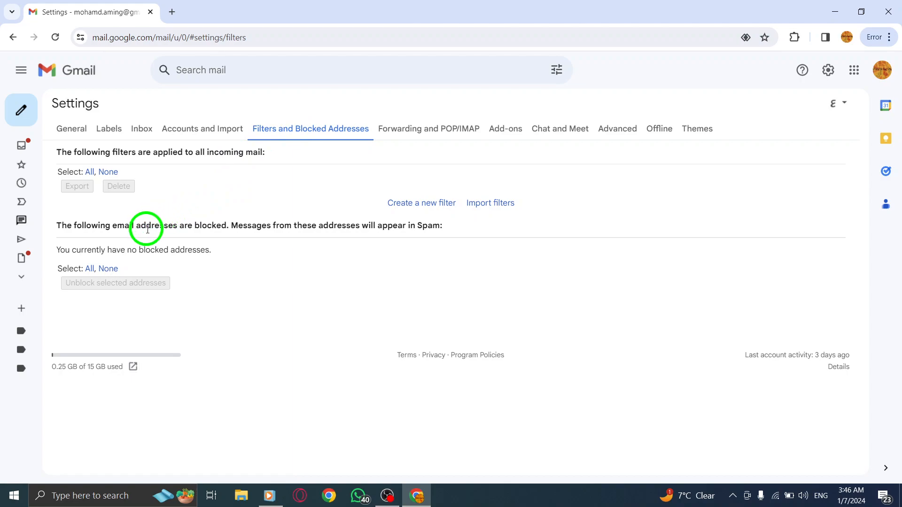
mouse_move(230, 309)
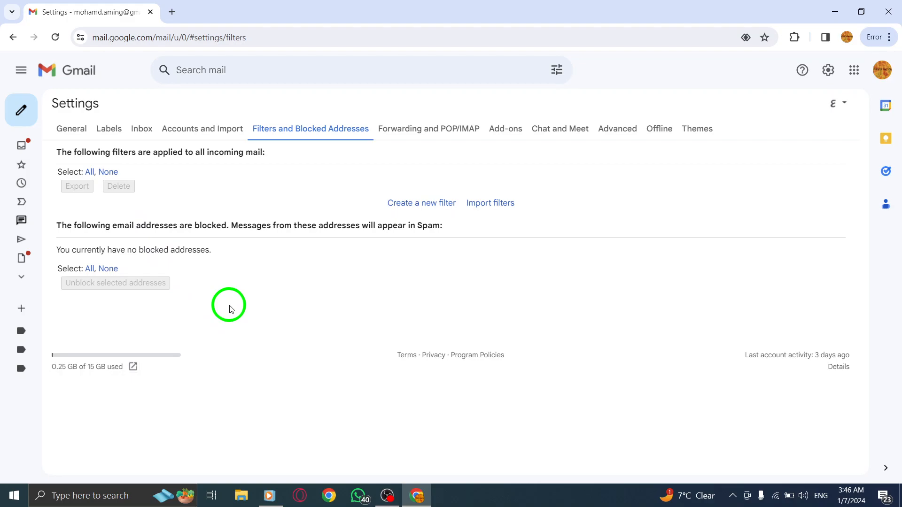
mouse_move(136, 282)
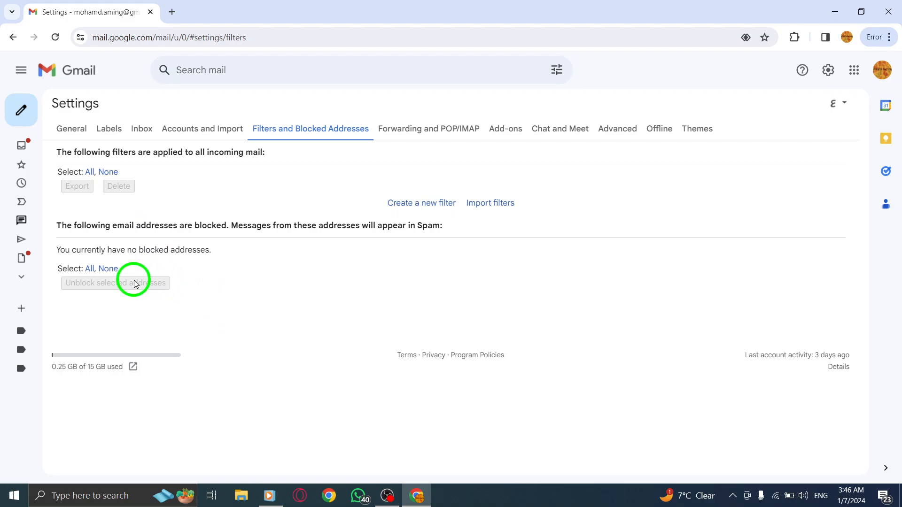
mouse_move(210, 252)
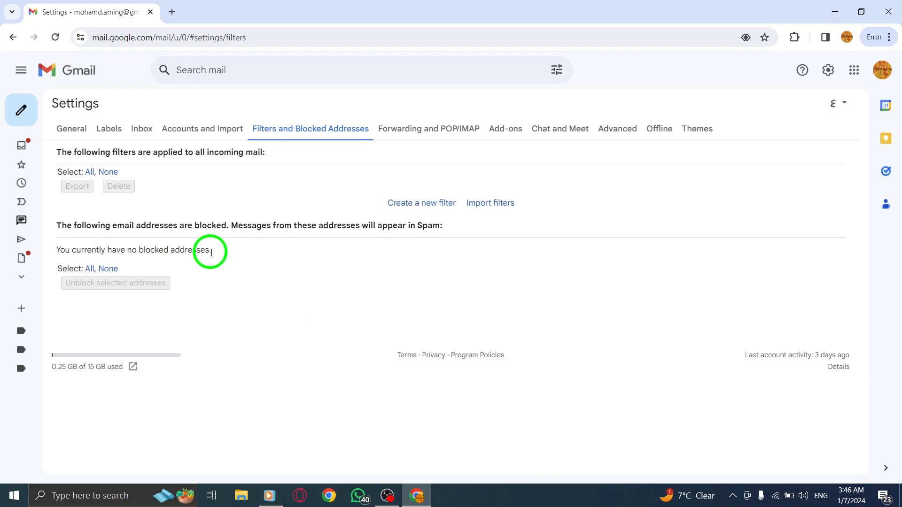
mouse_move(275, 265)
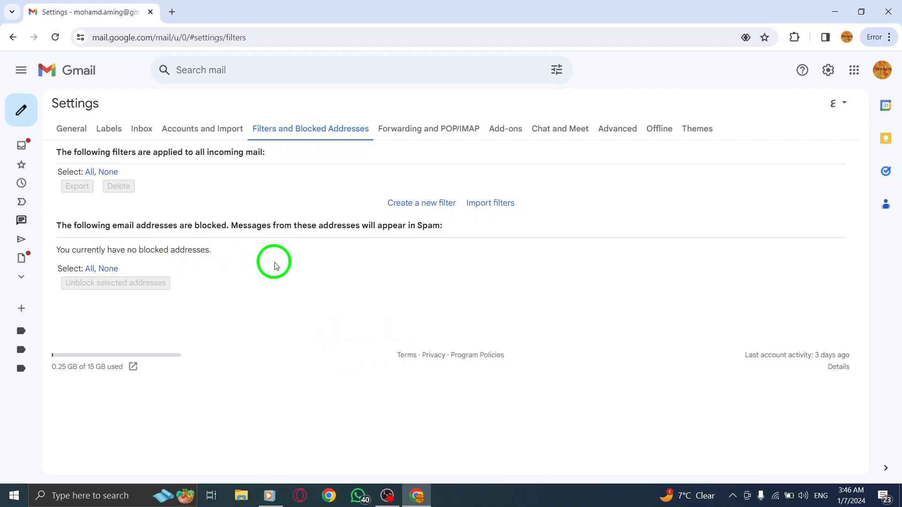
- Close the Chrome window with Gmail and refresh the Windows desktop
left_click(71, 128)
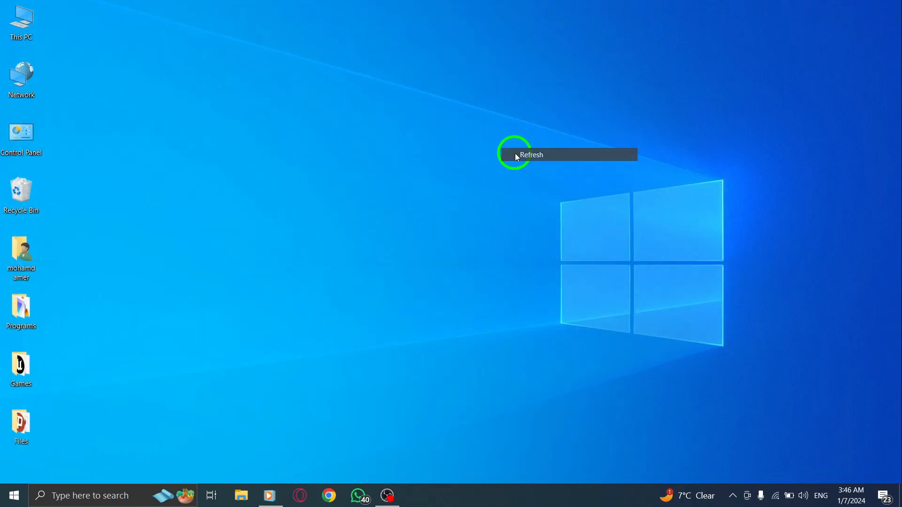
left_click(531, 155)
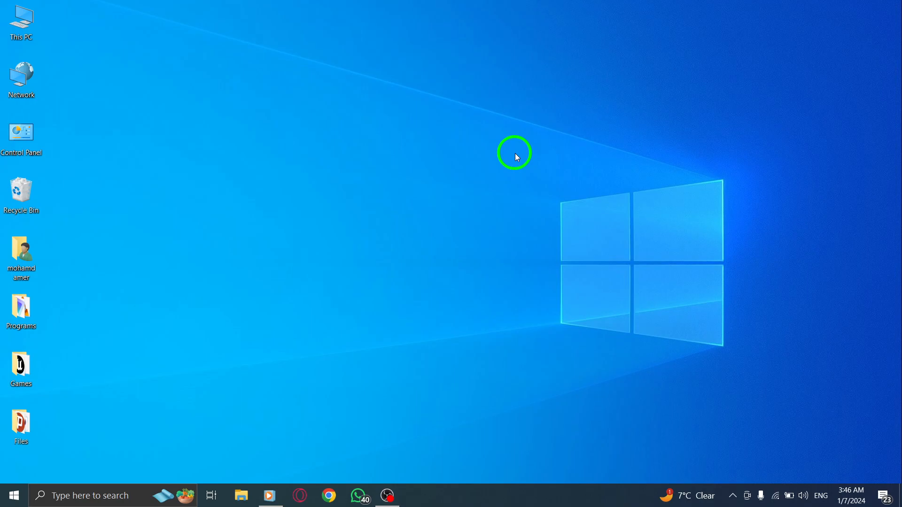